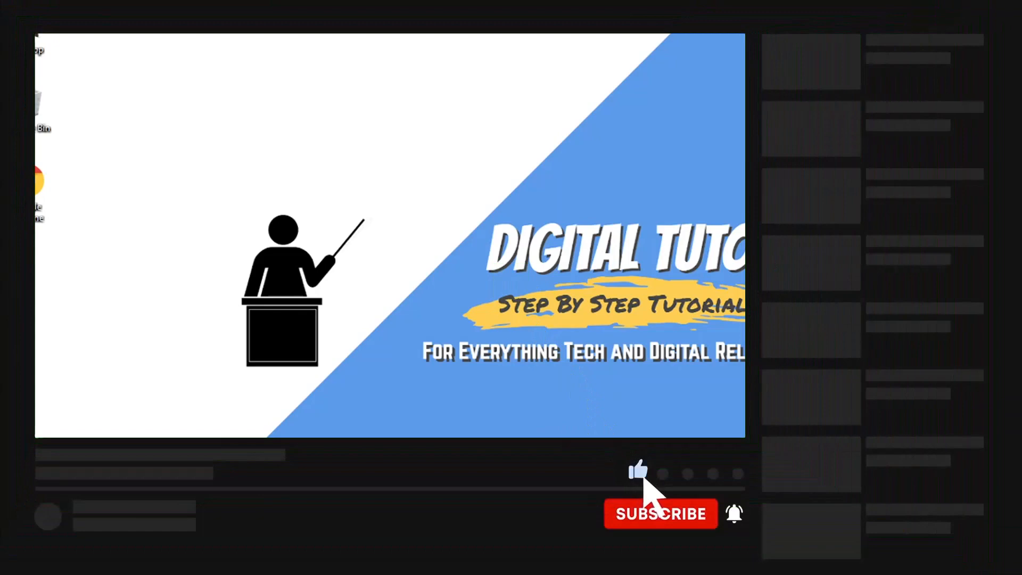
Step: Nudge the Google Chrome desktop shortcut aside and put it back in place
{"action": "left_click", "coordinate": [660, 513]}
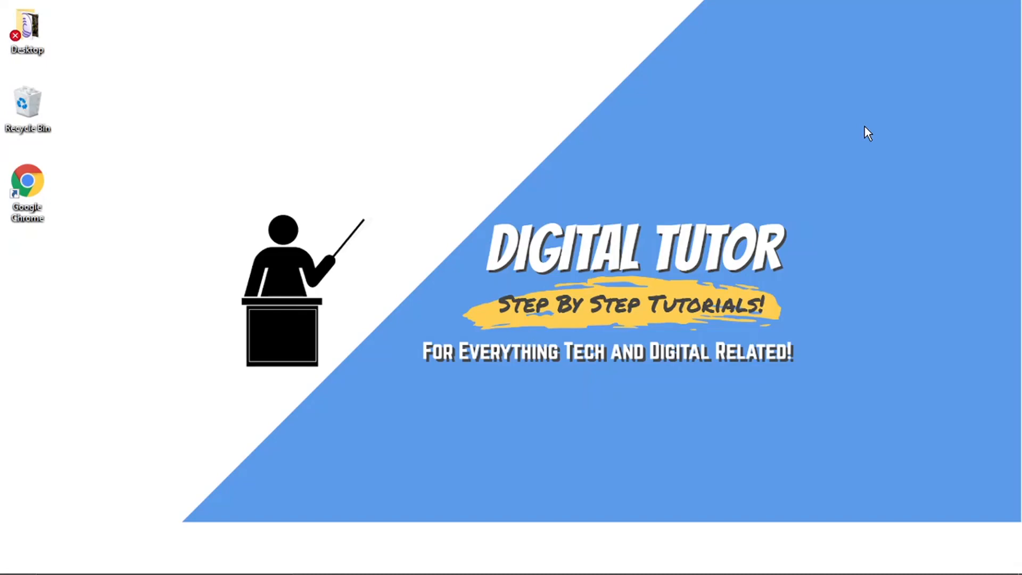
{"action": "mouse_move", "coordinate": [487, 106]}
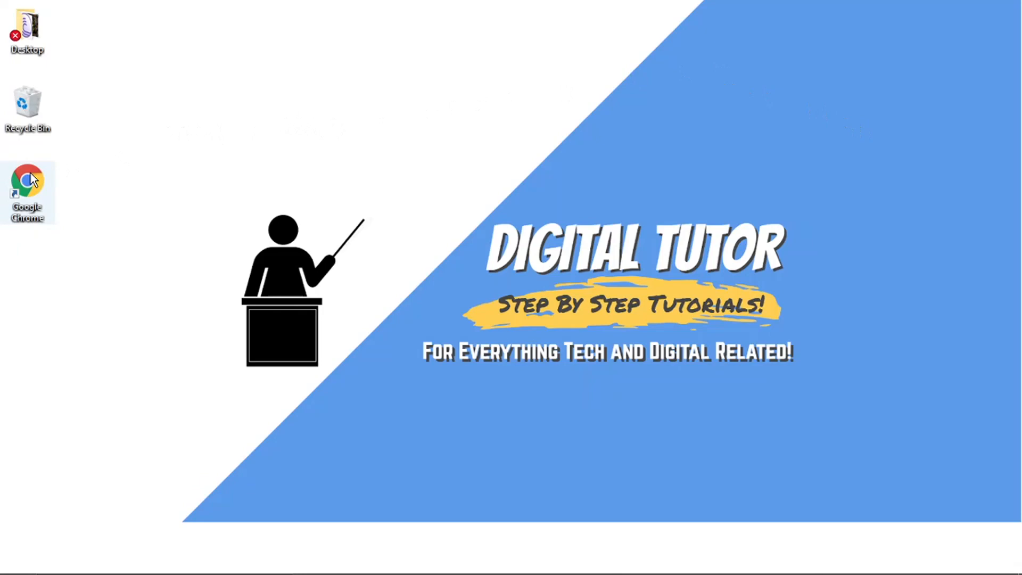
{"action": "left_click_drag", "start_coordinate": [27, 192], "coordinate": [138, 193]}
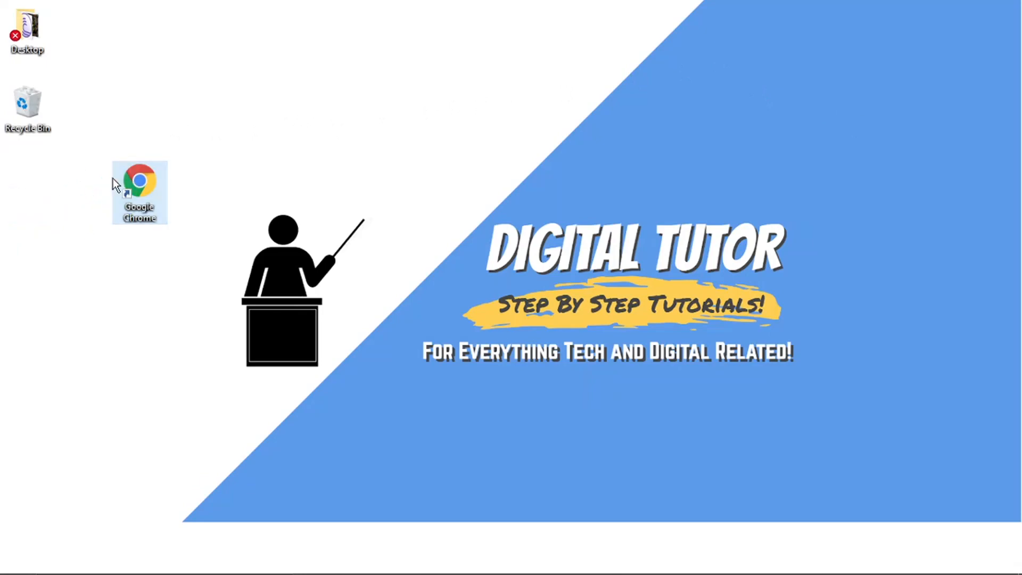
{"action": "left_click_drag", "start_coordinate": [139, 193], "coordinate": [27, 192]}
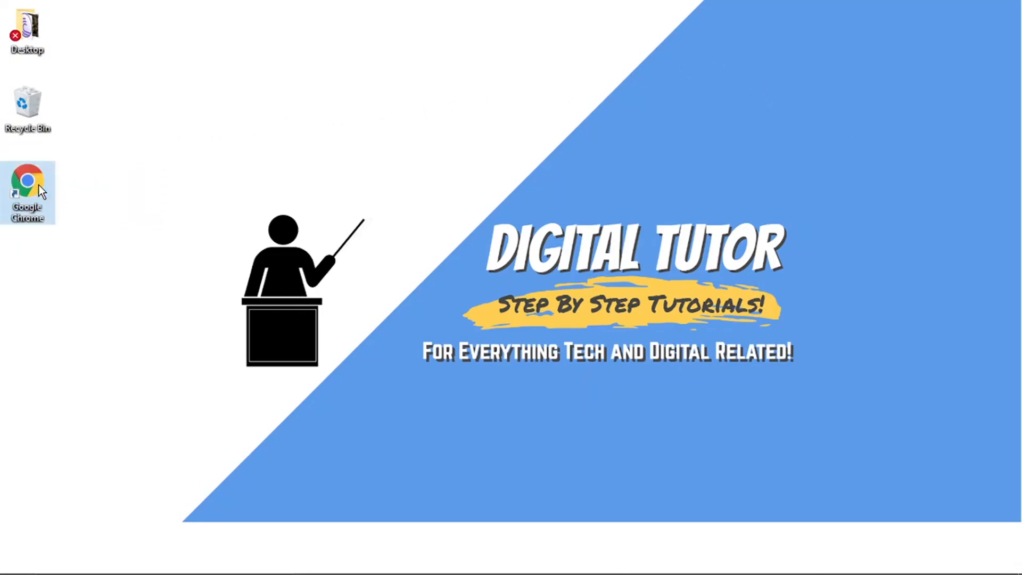
{"action": "left_click_drag", "start_coordinate": [28, 182], "coordinate": [83, 189]}
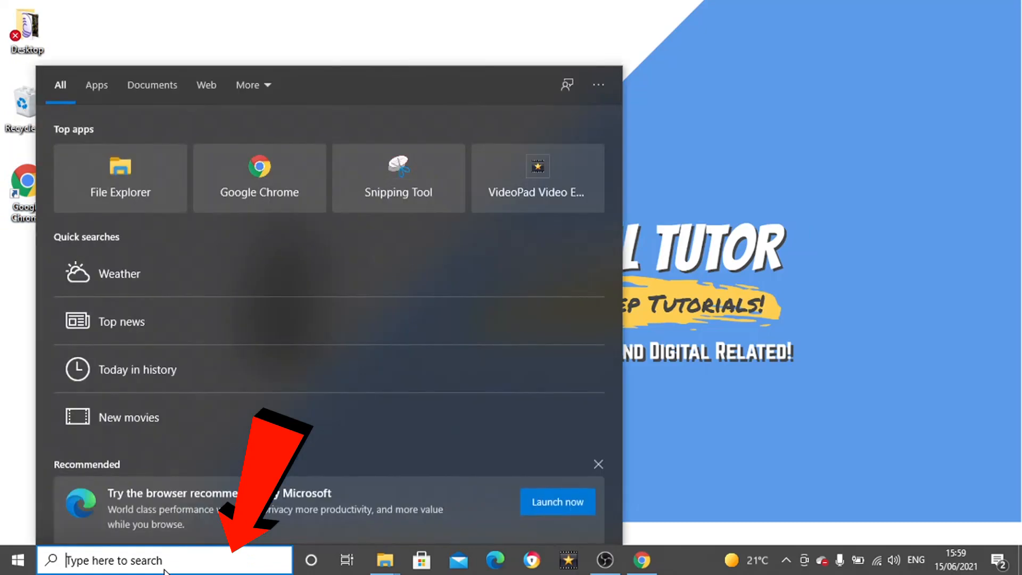
Step: Search 'run' in the taskbar and launch the Run app
{"action": "type", "text": "run"}
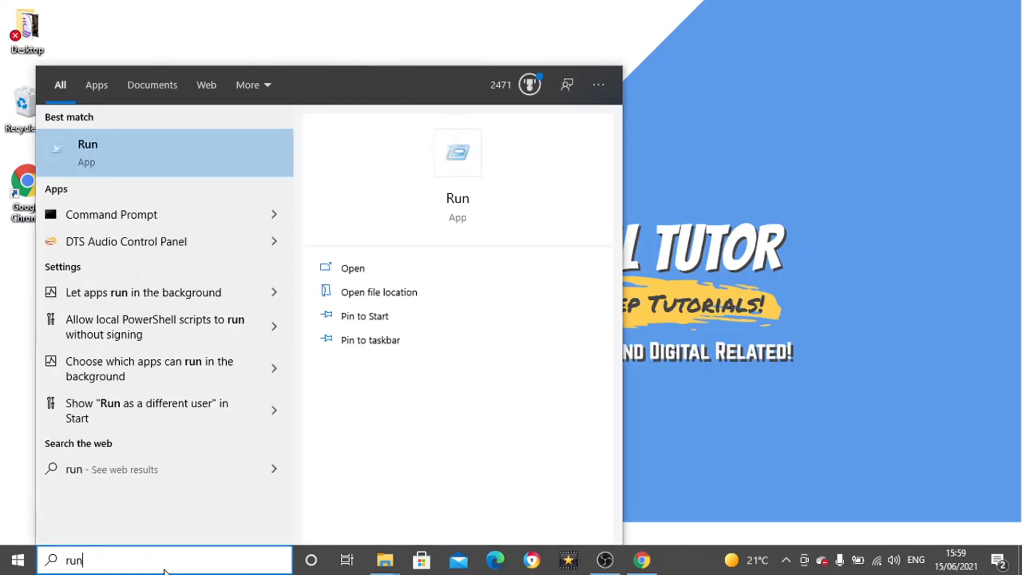
{"action": "mouse_move", "coordinate": [144, 166]}
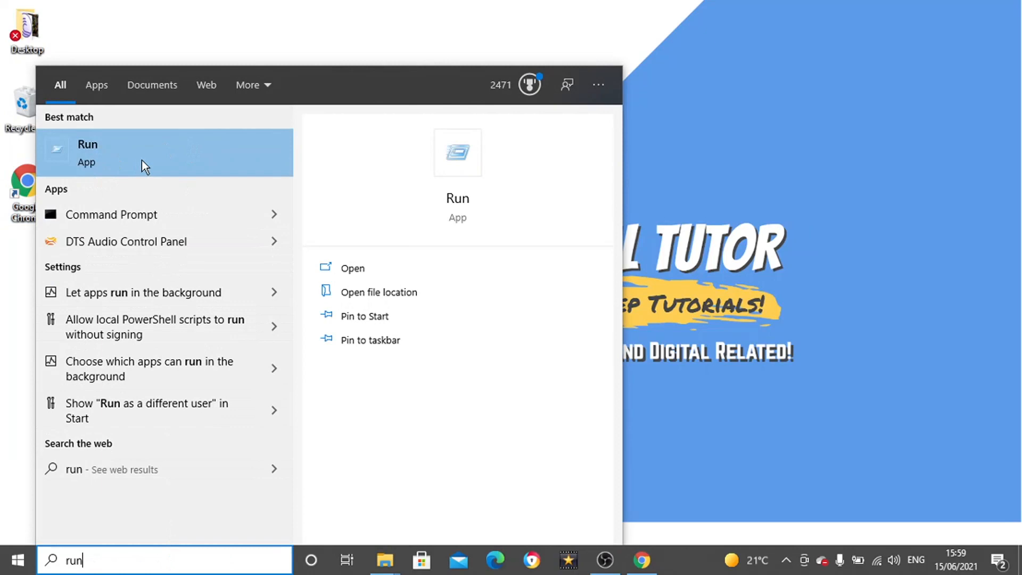
{"action": "left_click", "coordinate": [87, 152]}
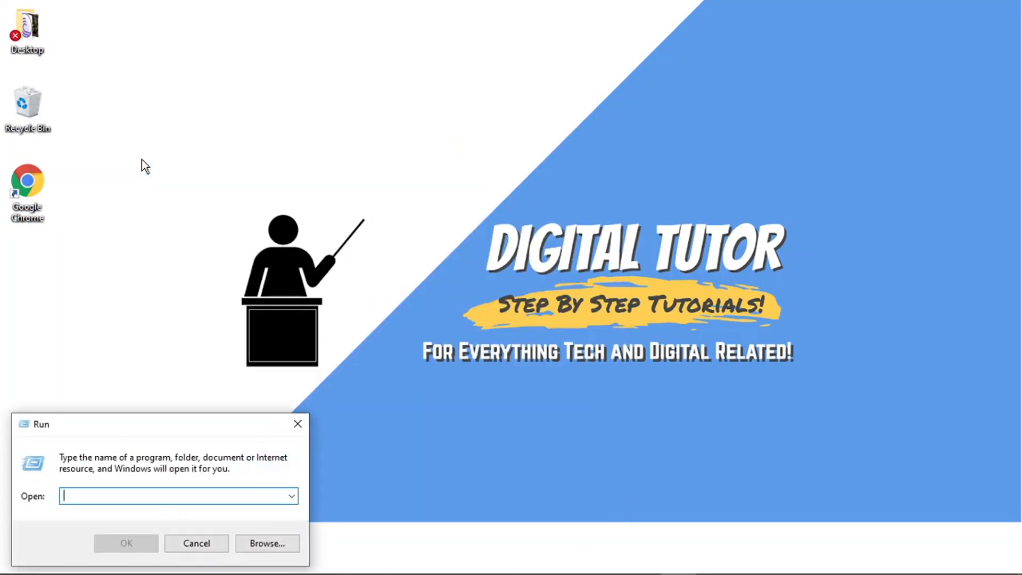
Step: Enter shell:startup in Run to reach the Start-up folder in File Explorer
{"action": "type", "text": "shell:"}
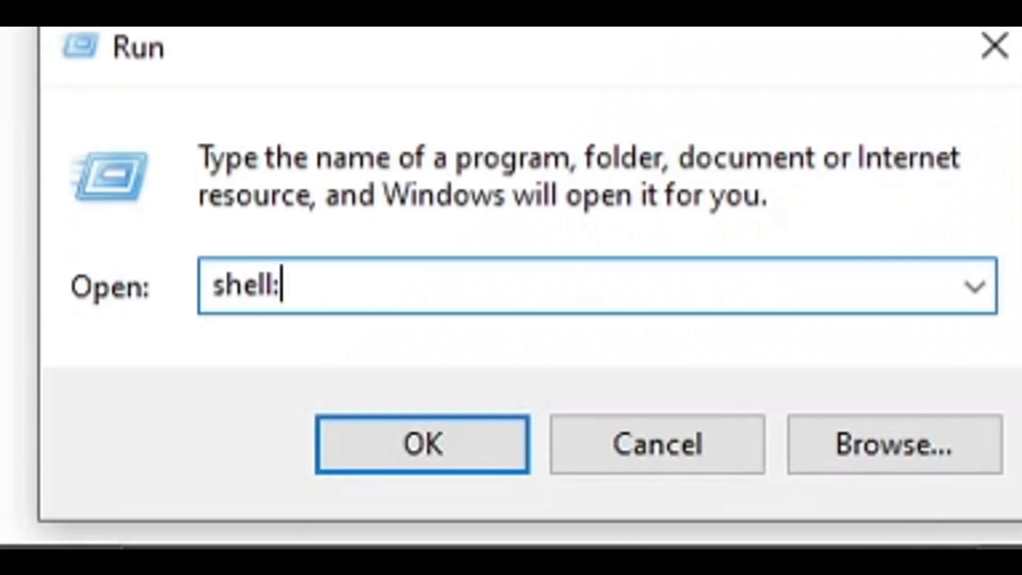
{"action": "type", "text": "star"}
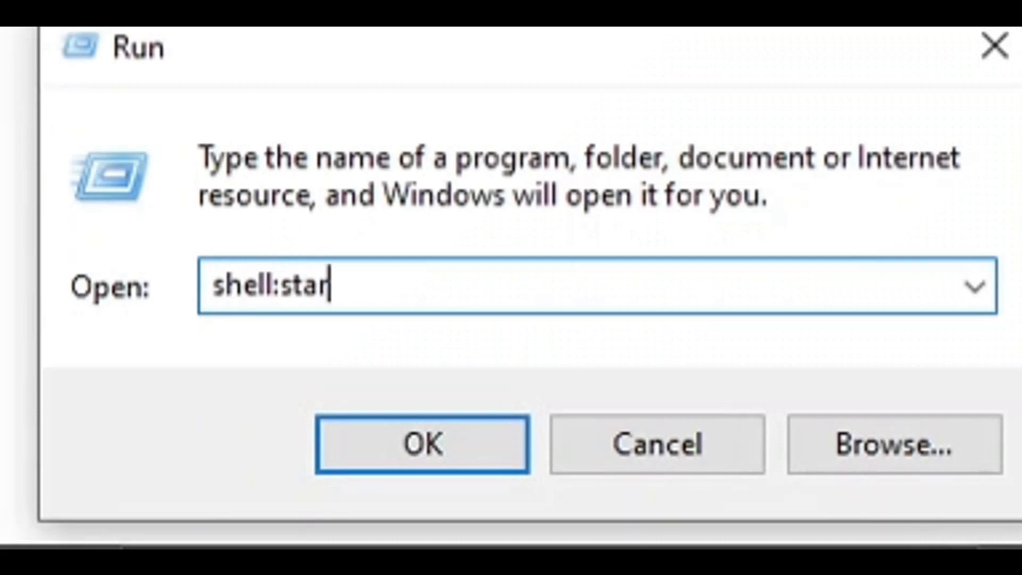
{"action": "left_click", "coordinate": [421, 443]}
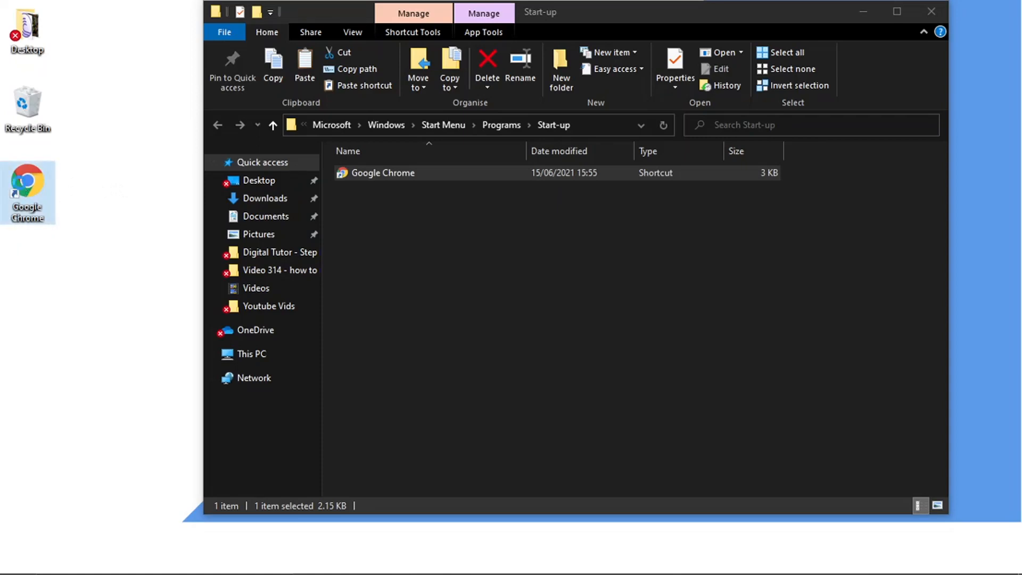
Step: Paste the Google Chrome shortcut into the Start-up folder and close the window
{"action": "right_click", "coordinate": [28, 182]}
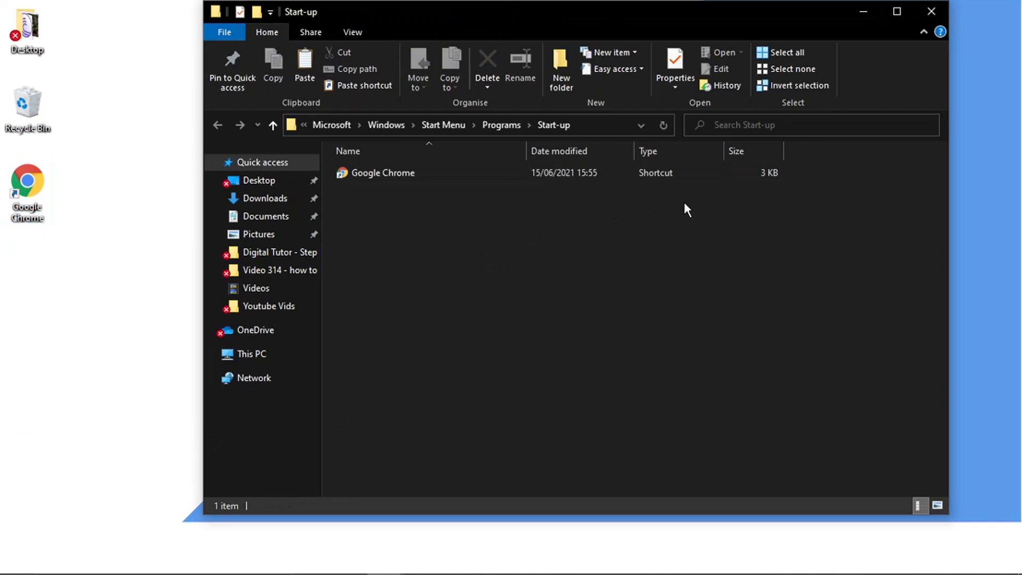
{"action": "mouse_move", "coordinate": [768, 258]}
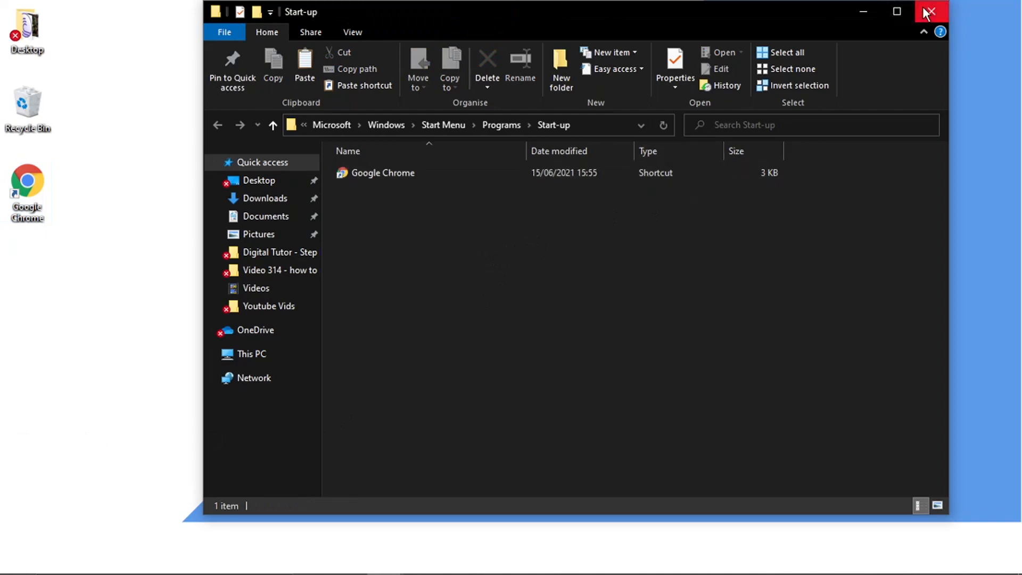
{"action": "left_click", "coordinate": [930, 12]}
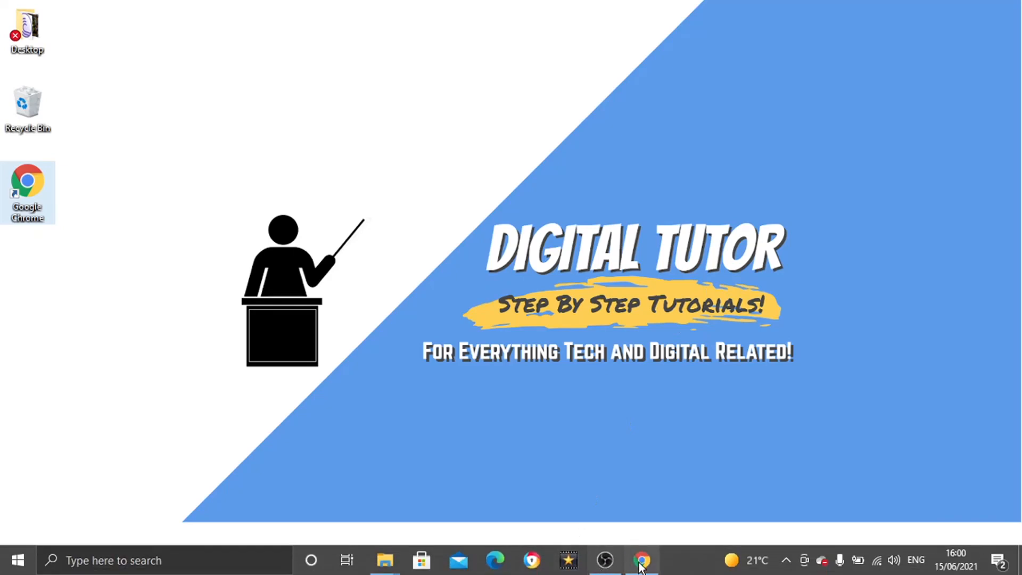
Step: Launch Task Manager from the taskbar's right-click menu
{"action": "right_click", "coordinate": [685, 561]}
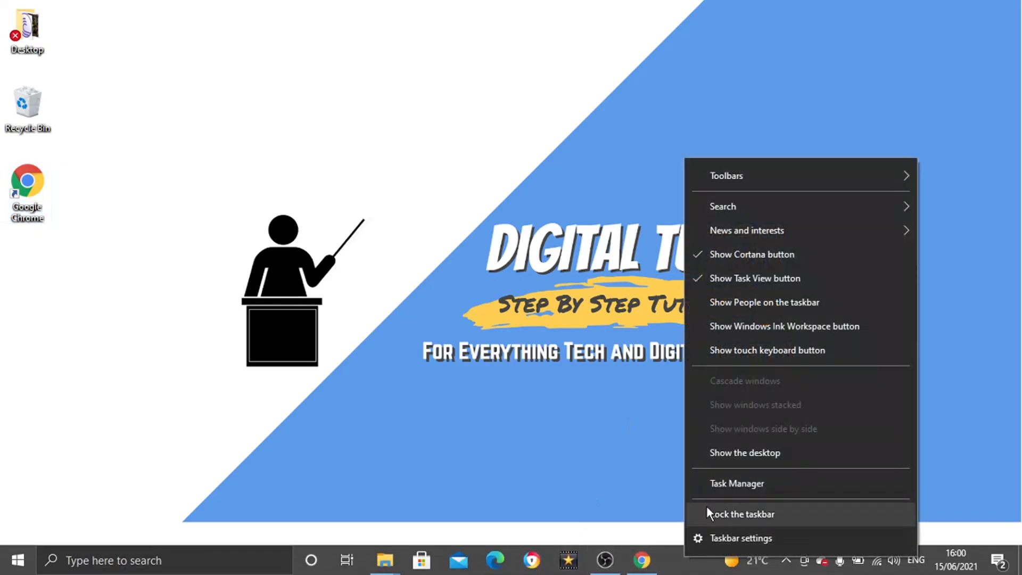
{"action": "left_click", "coordinate": [737, 484]}
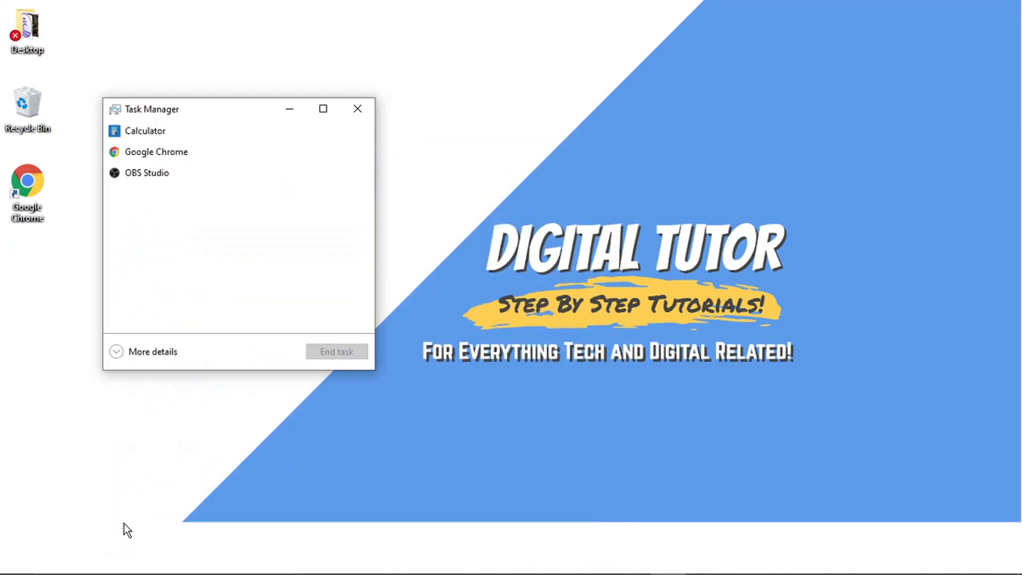
{"action": "mouse_move", "coordinate": [290, 218]}
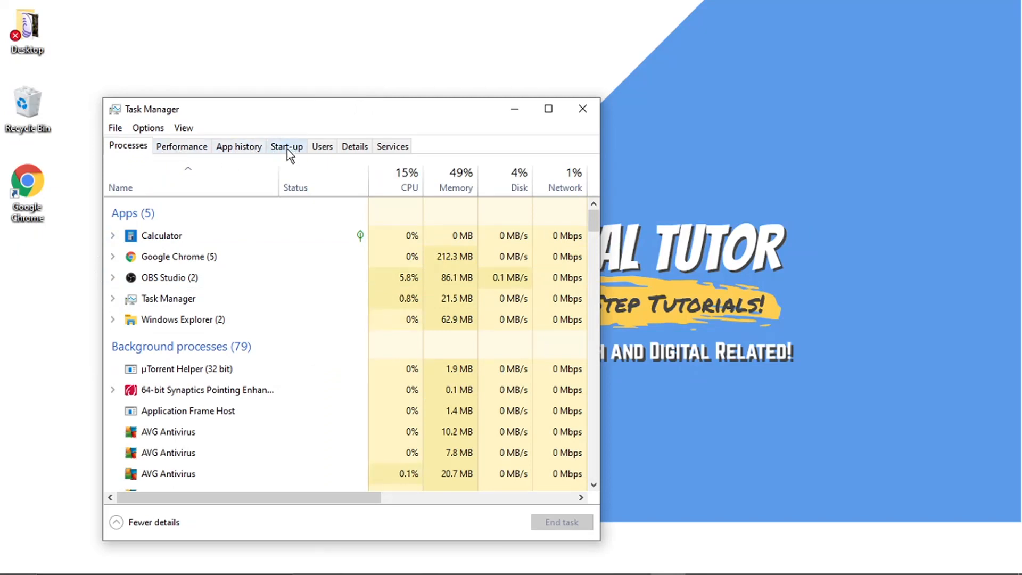
Step: Switch to the Start-up list and look through the PowerISO and Steam entries
{"action": "left_click", "coordinate": [285, 145]}
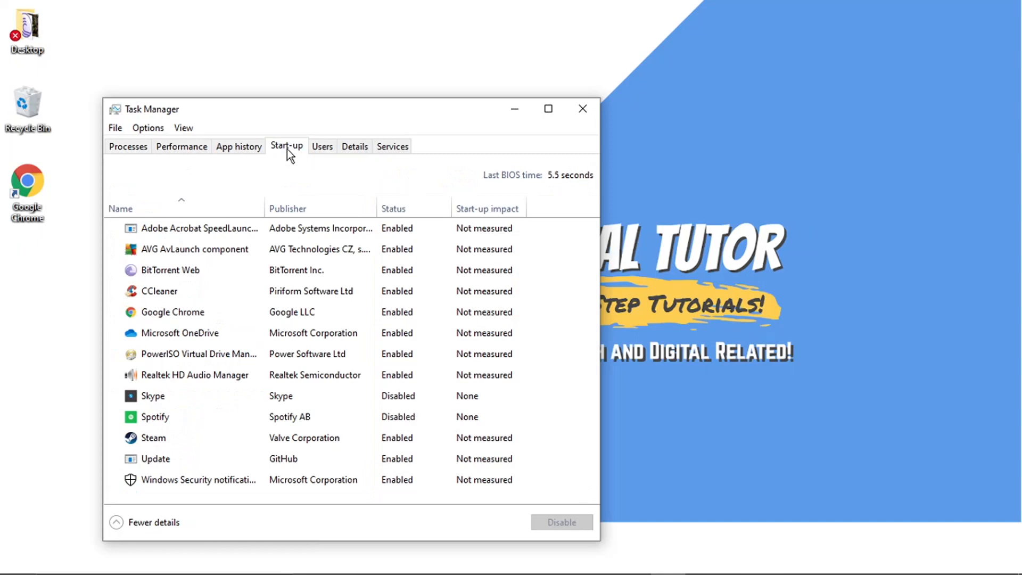
{"action": "left_click", "coordinate": [194, 249]}
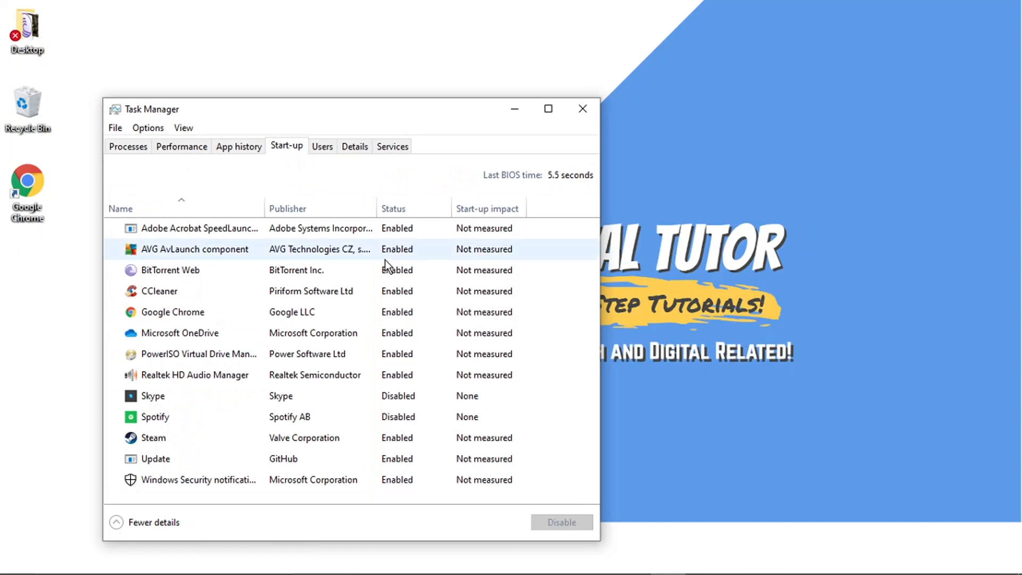
{"action": "left_click", "coordinate": [199, 353]}
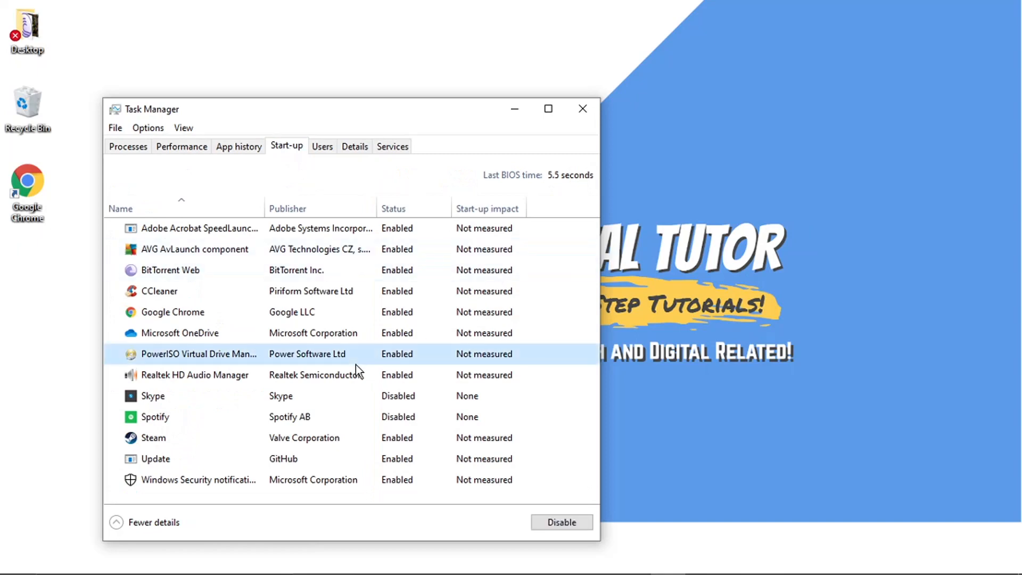
{"action": "left_click", "coordinate": [152, 437]}
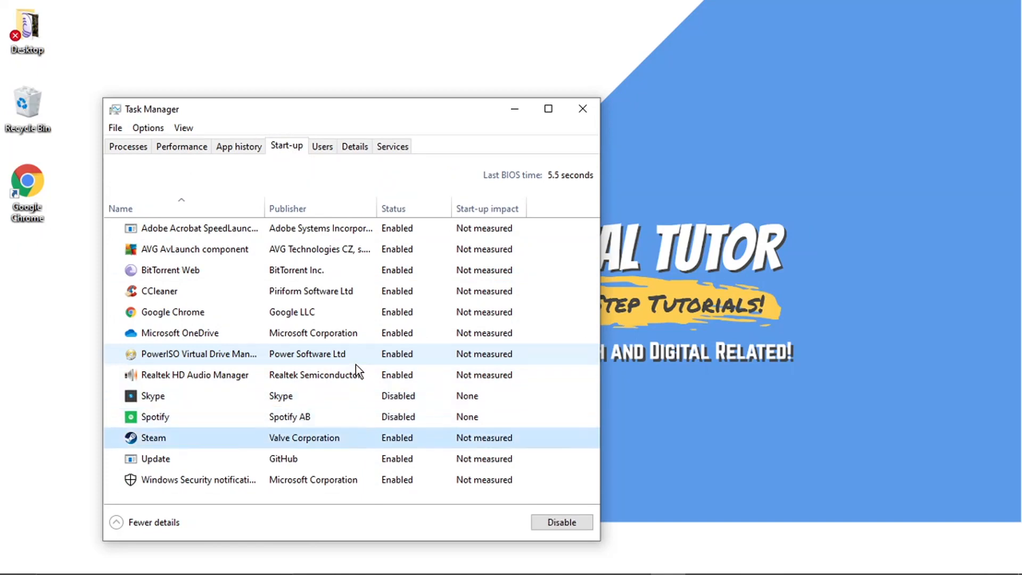
Step: Select Google Chrome, confirm it reads Enabled, and bring up its entry menu
{"action": "left_click", "coordinate": [173, 312]}
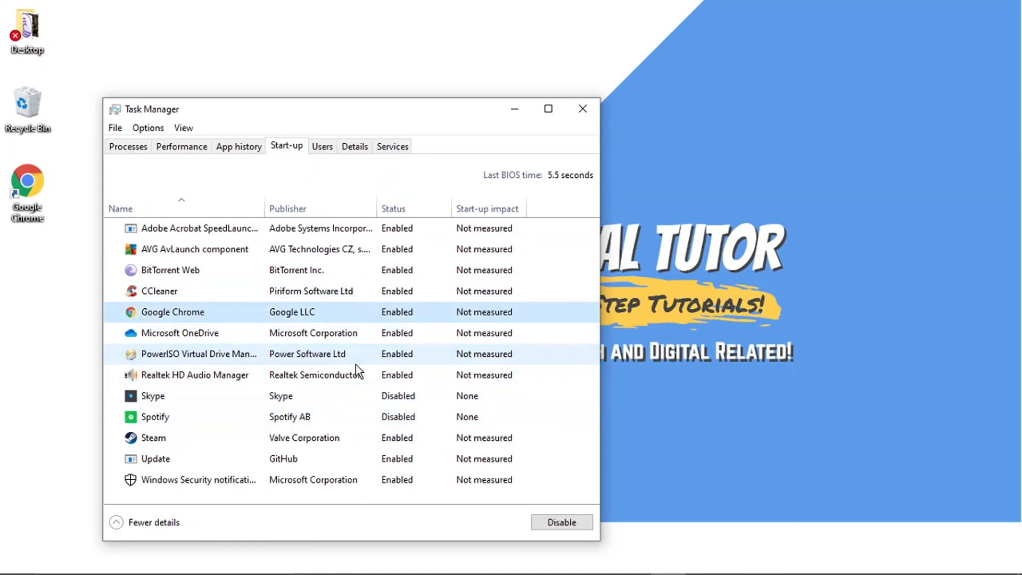
{"action": "left_click", "coordinate": [152, 437]}
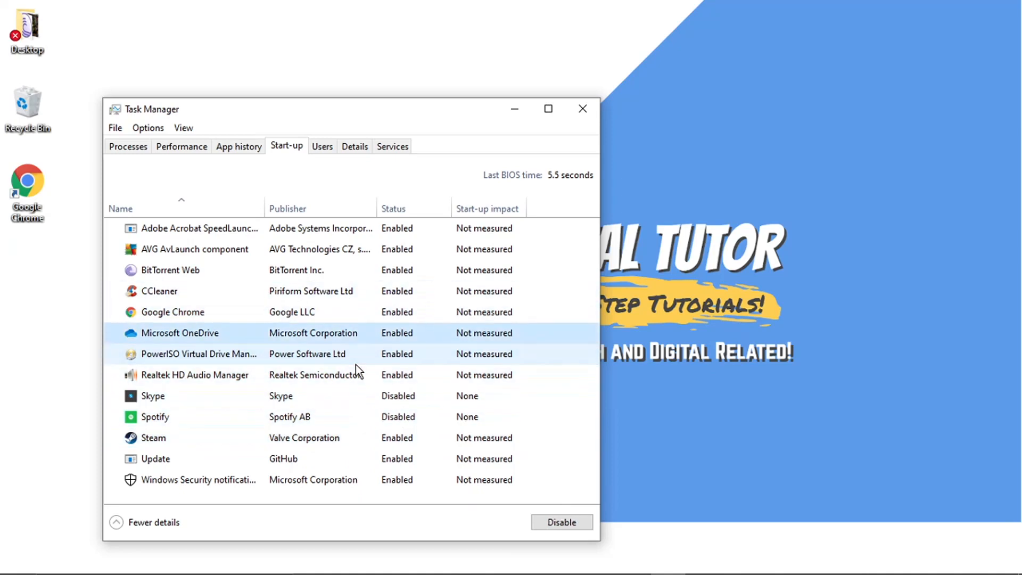
{"action": "left_click", "coordinate": [172, 312]}
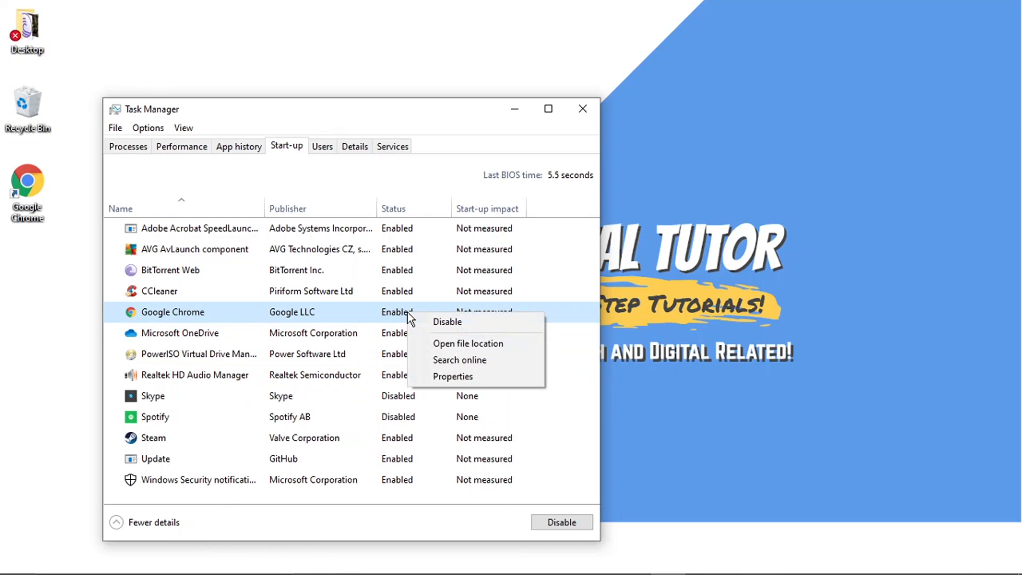
{"action": "mouse_move", "coordinate": [388, 315]}
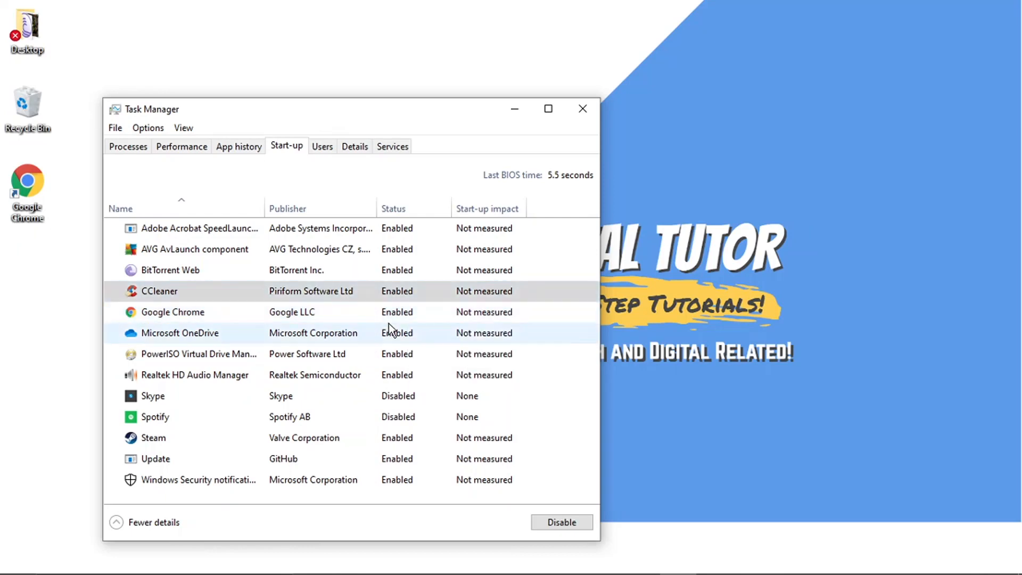
{"action": "right_click", "coordinate": [179, 332]}
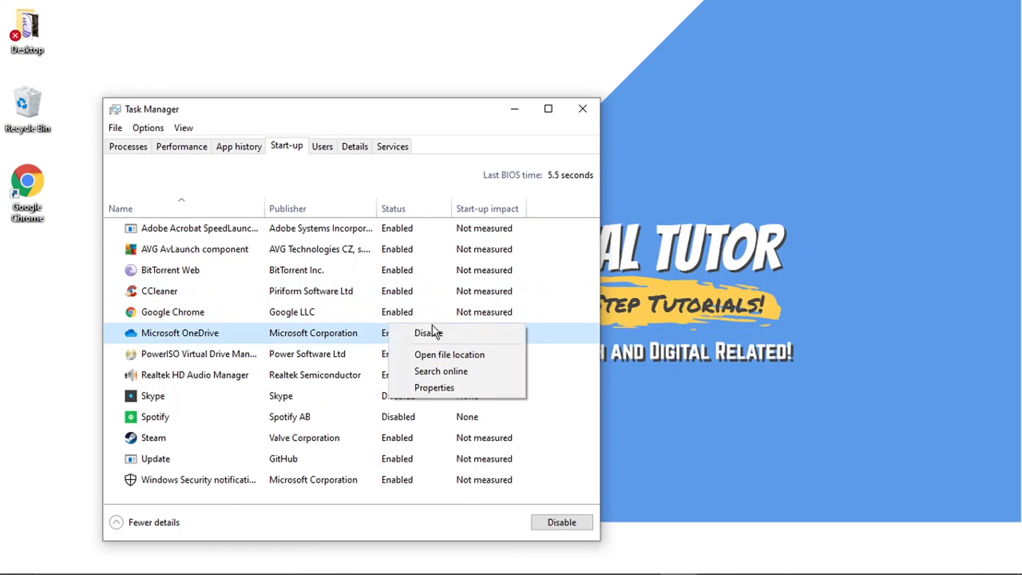